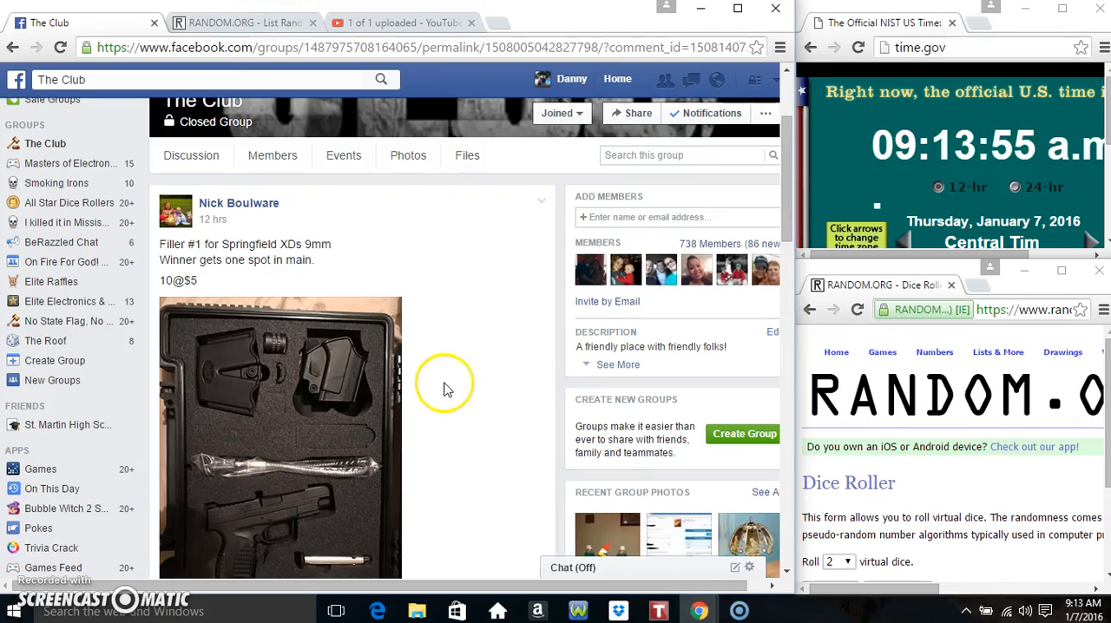
mouse_move(491, 414)
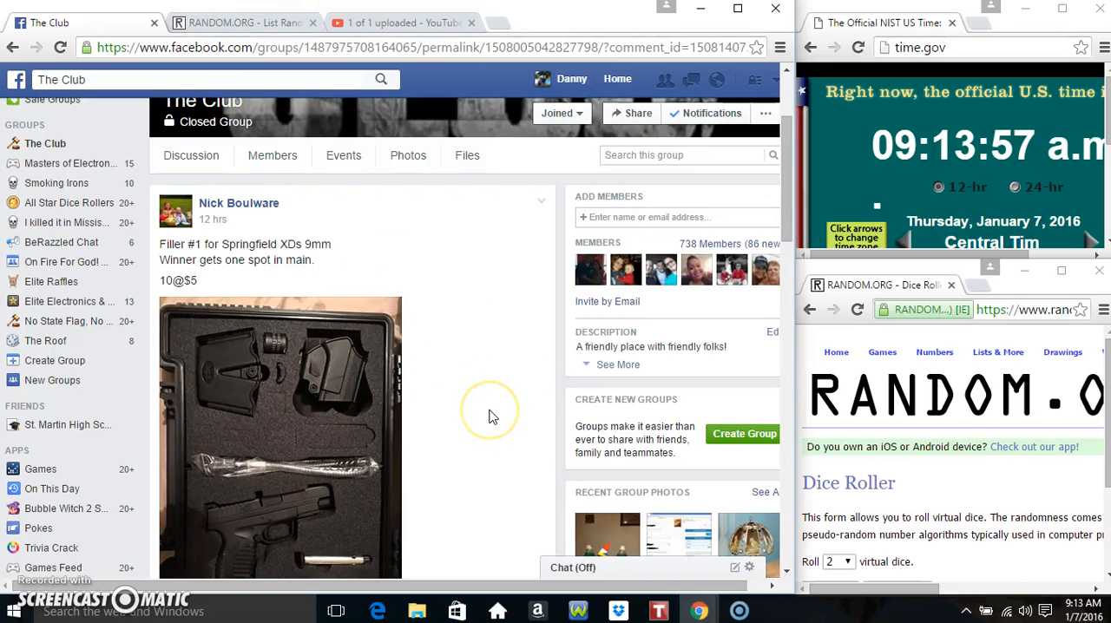
mouse_move(417, 289)
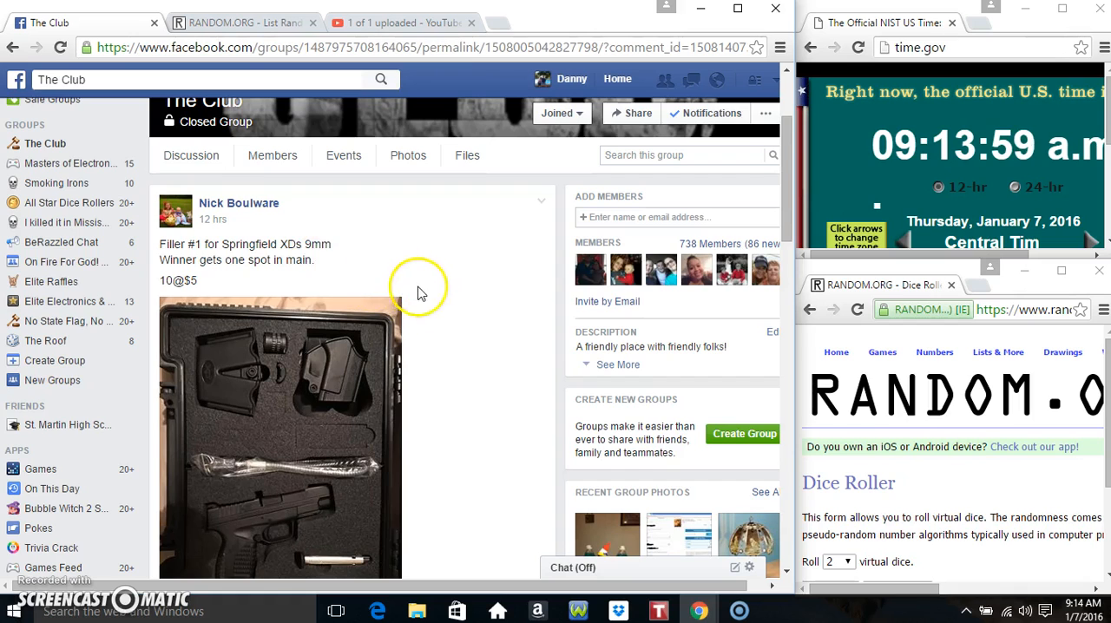
Scroll the raffle post's comments down to the latest 'live' comment
scroll("down", 3)
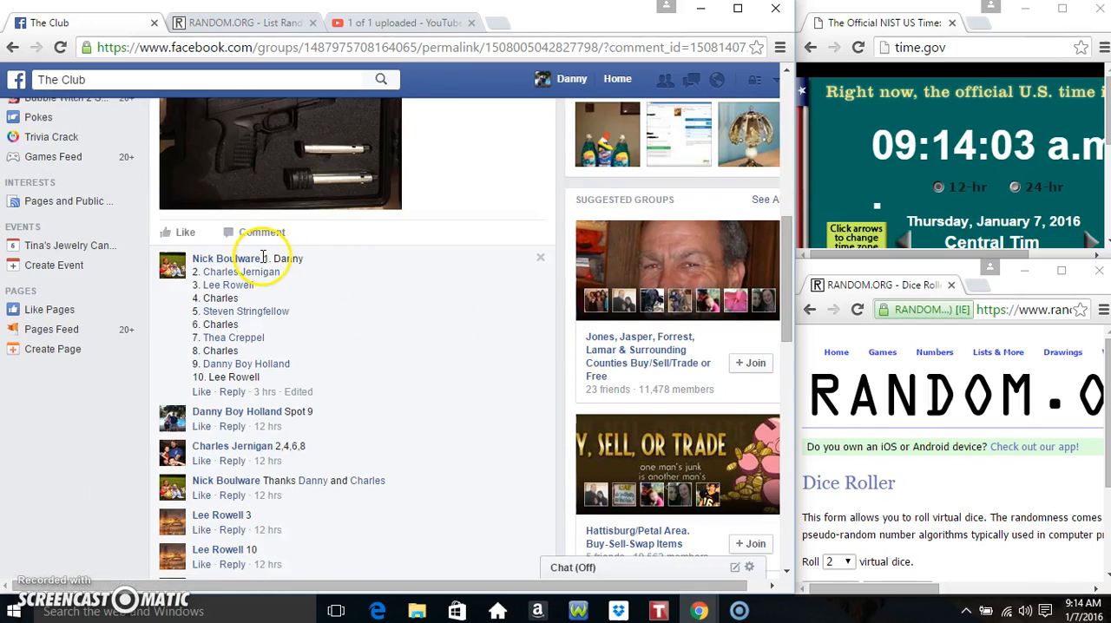
mouse_move(246, 364)
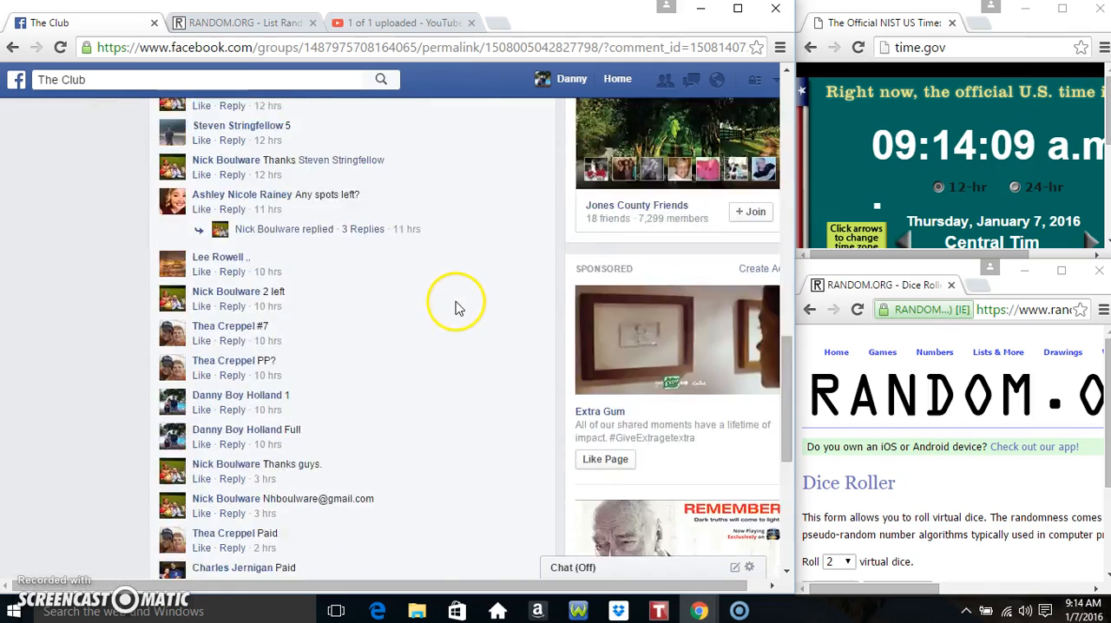
scroll("down", 3)
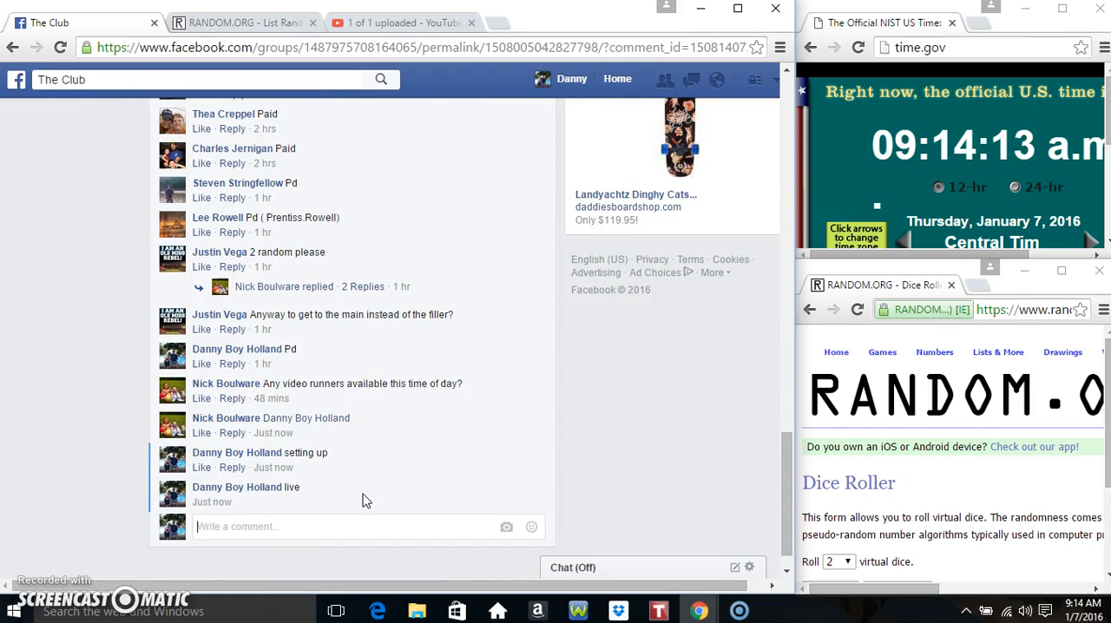
mouse_move(273, 502)
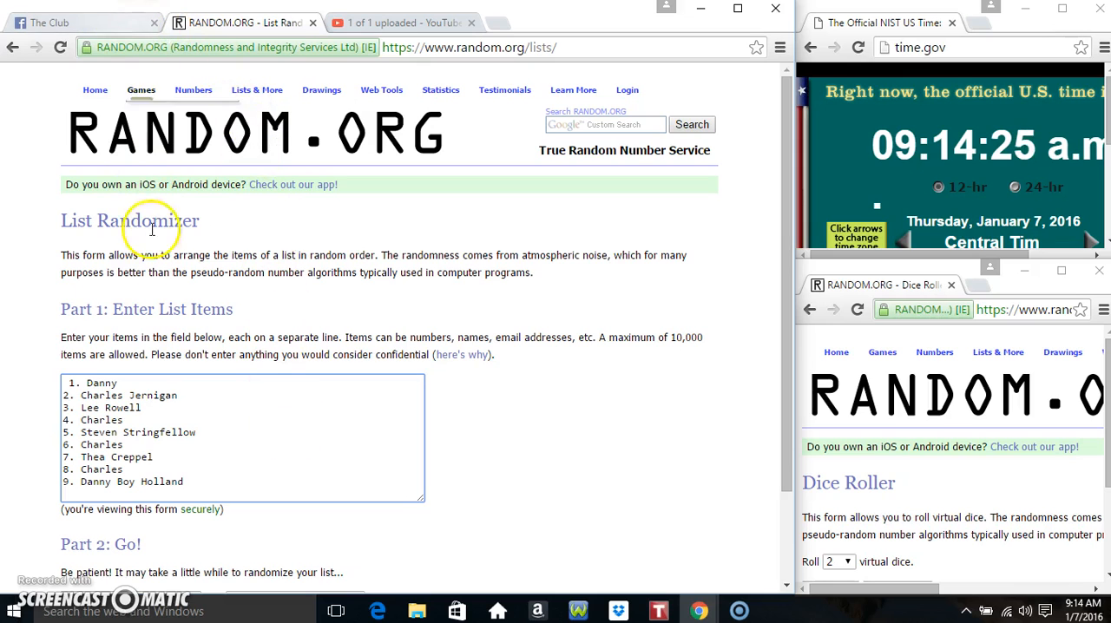
mouse_move(258, 473)
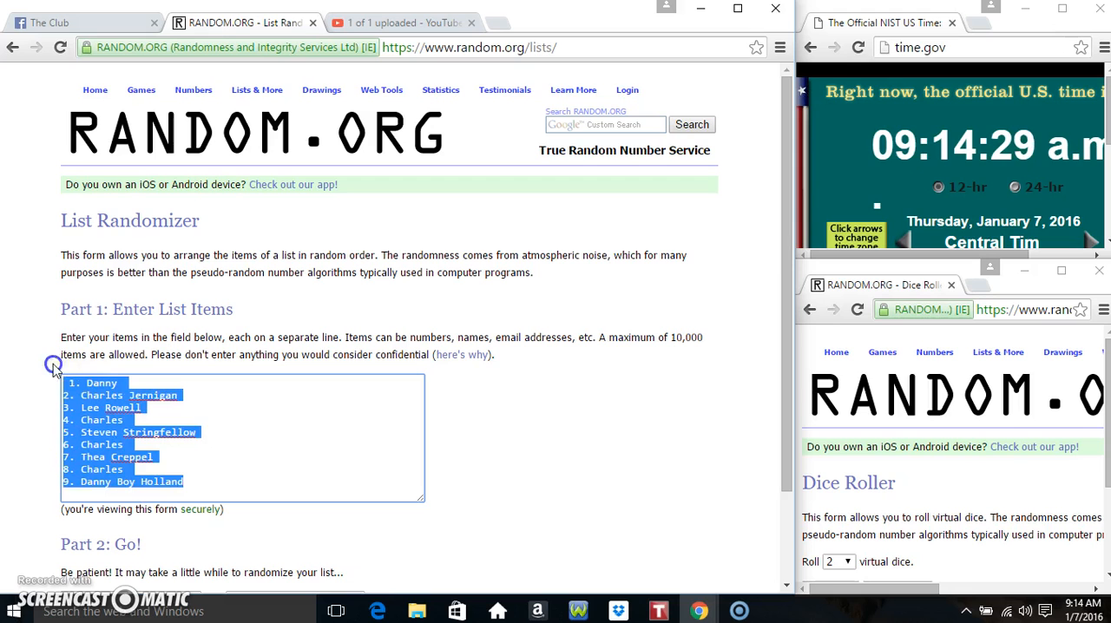
Clear the old nine-name list and copy the Facebook post's ten-spot raffle list
left_click(61, 23)
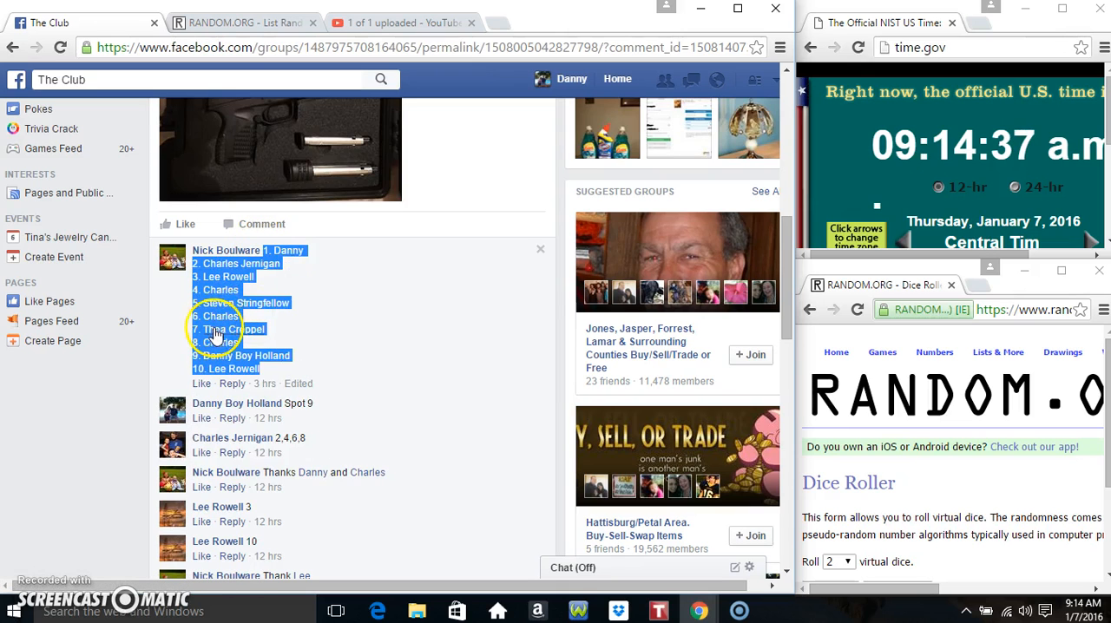
right_click(216, 330)
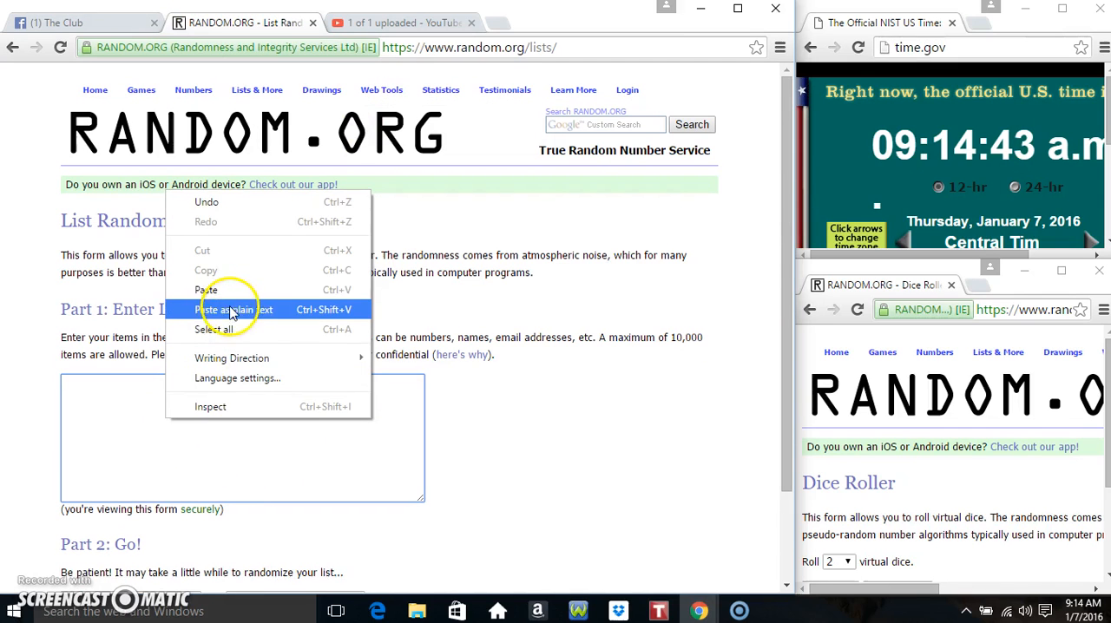
Paste the ten raffle spots as plain text into the List Randomizer box
left_click(234, 308)
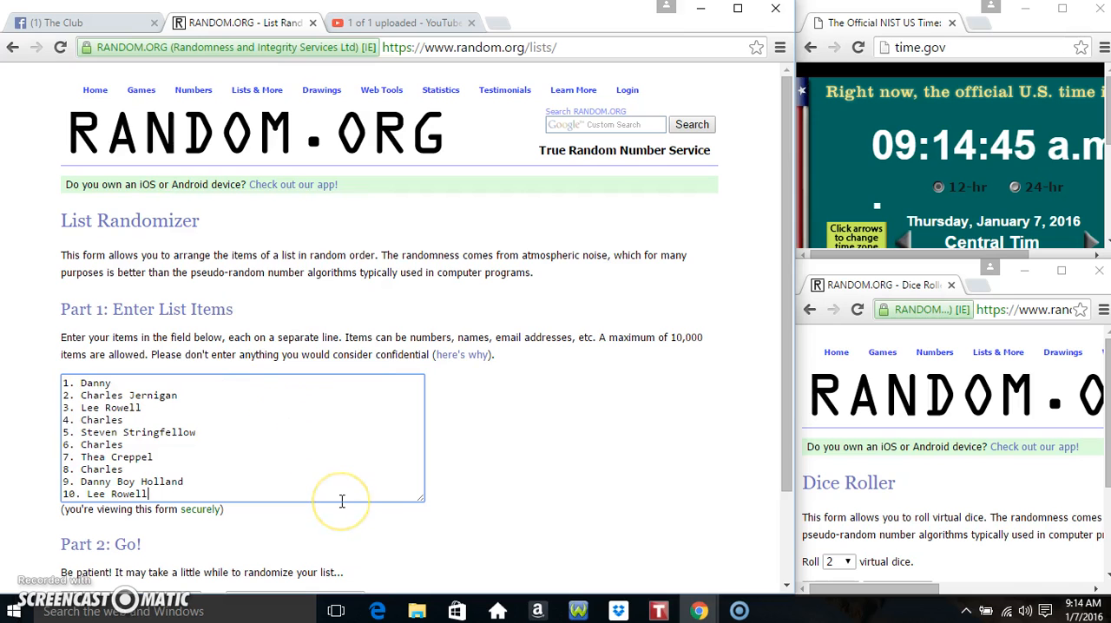
scroll("down", 3)
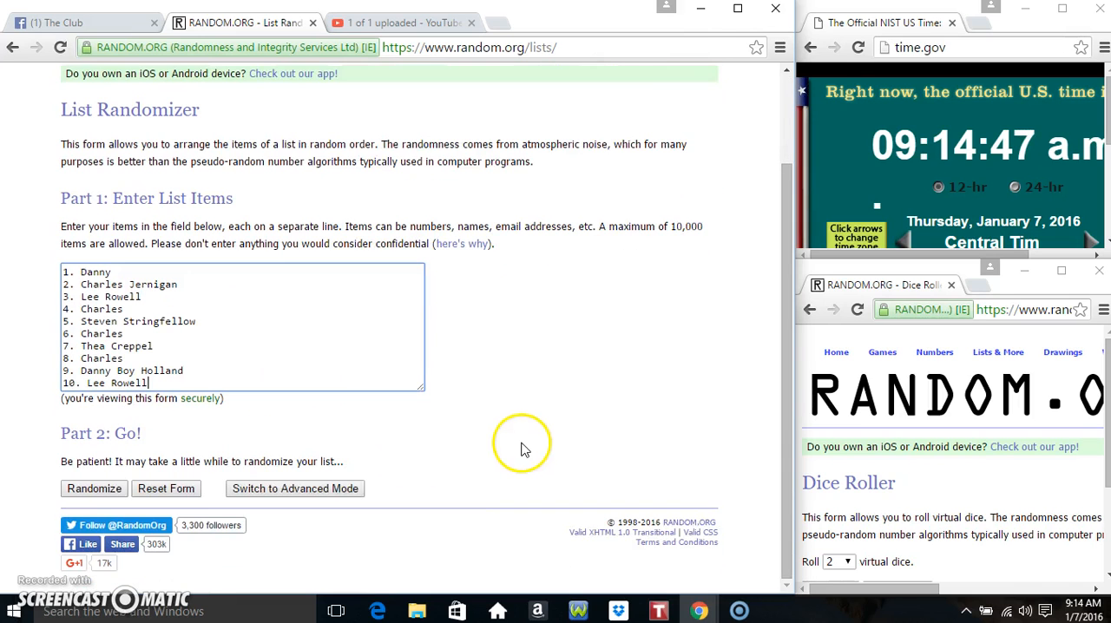
left_click(1080, 610)
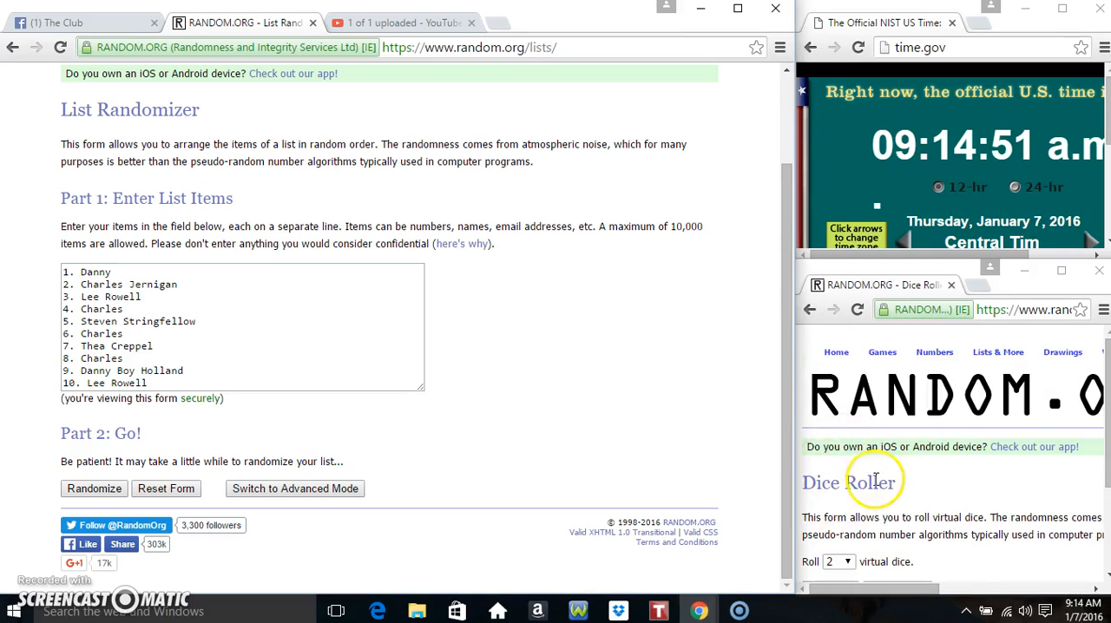
Roll two dice (one and three) and return to the List Randomizer
left_click(839, 590)
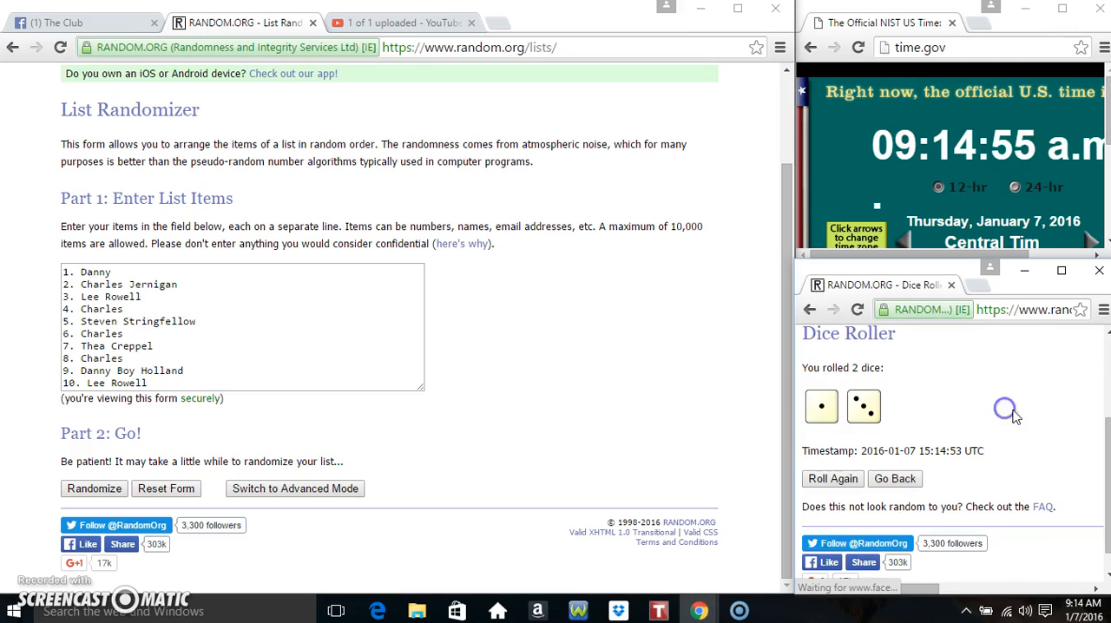
left_click(1069, 611)
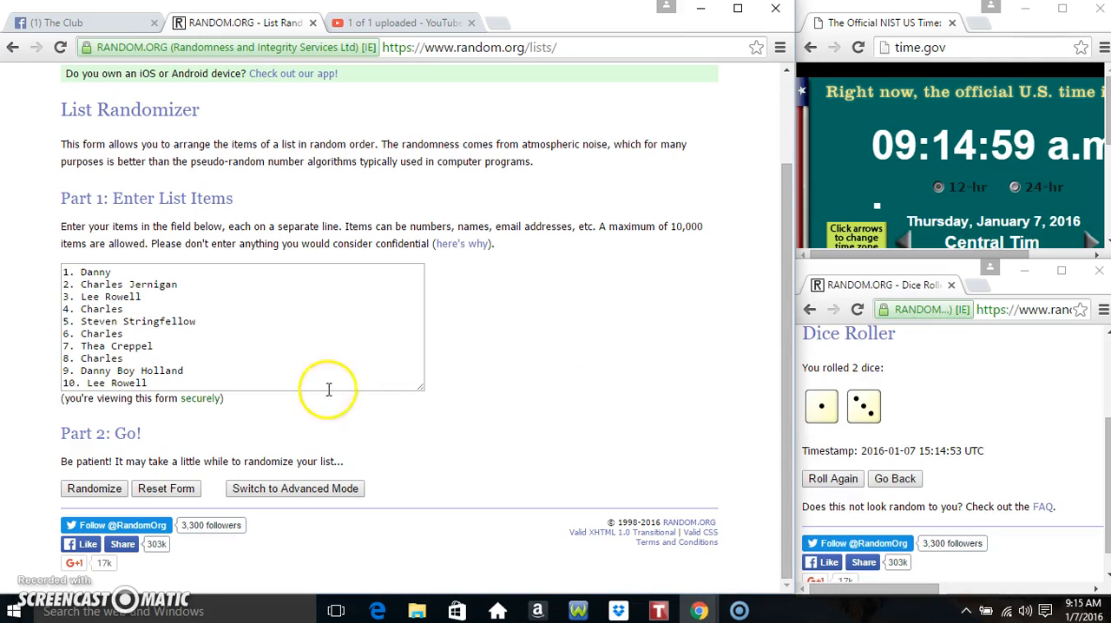
left_click(94, 488)
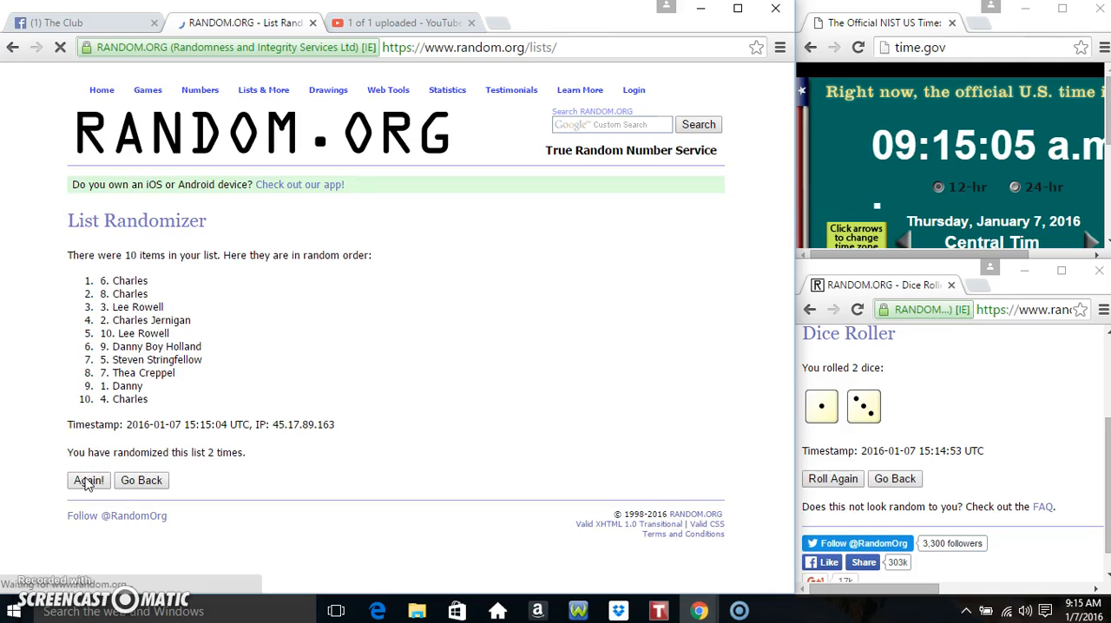
Randomize the ten-spot raffle list again until it has been shuffled four times
left_click(88, 480)
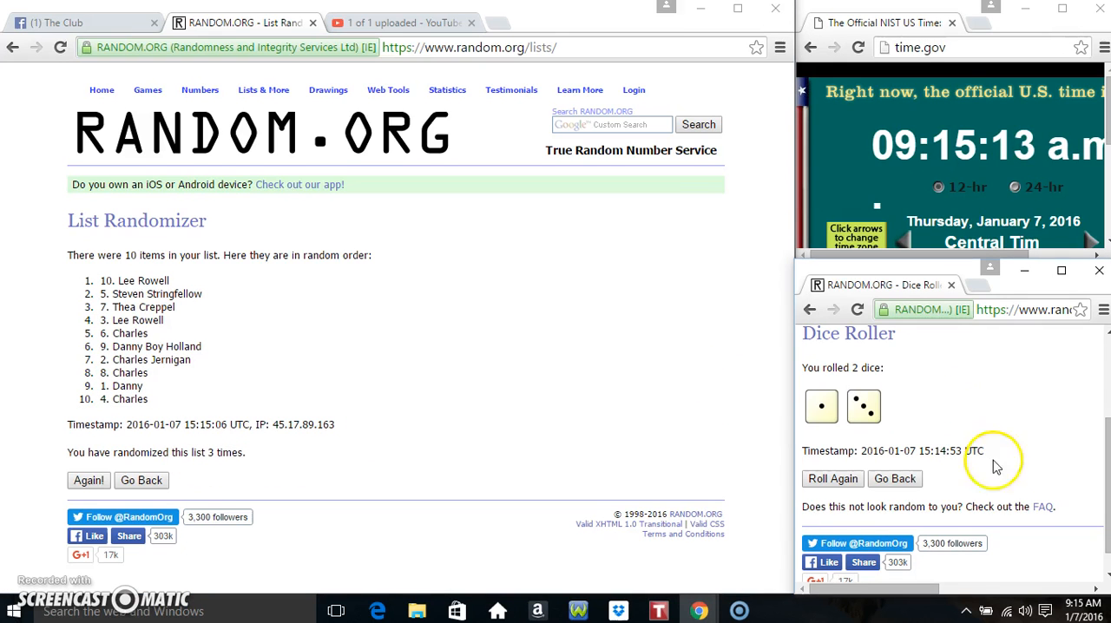
left_click(1065, 611)
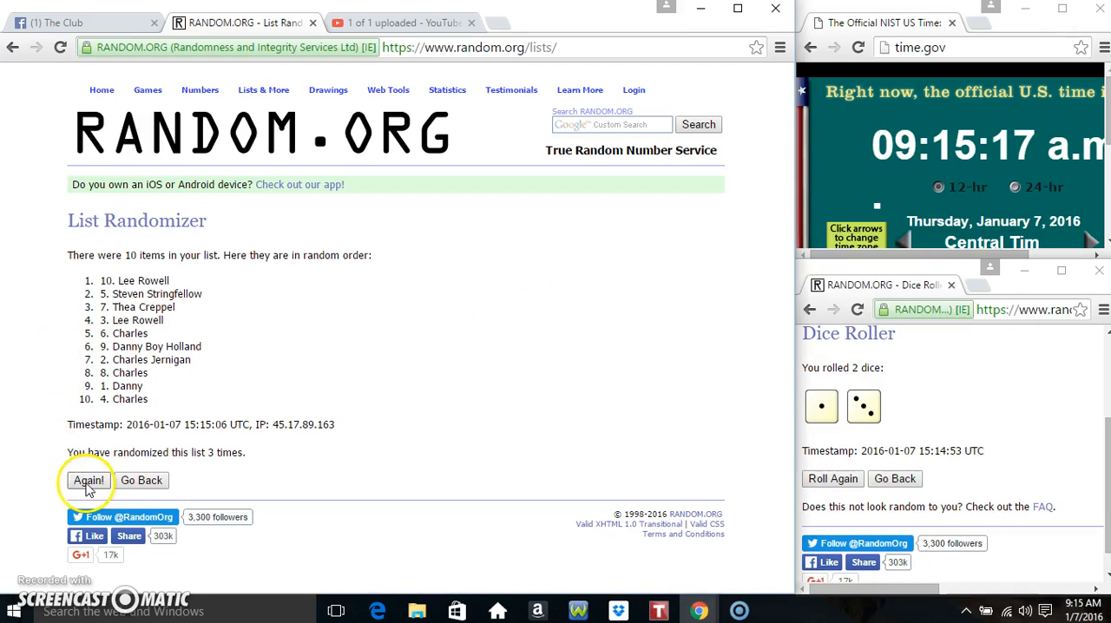
left_click(88, 480)
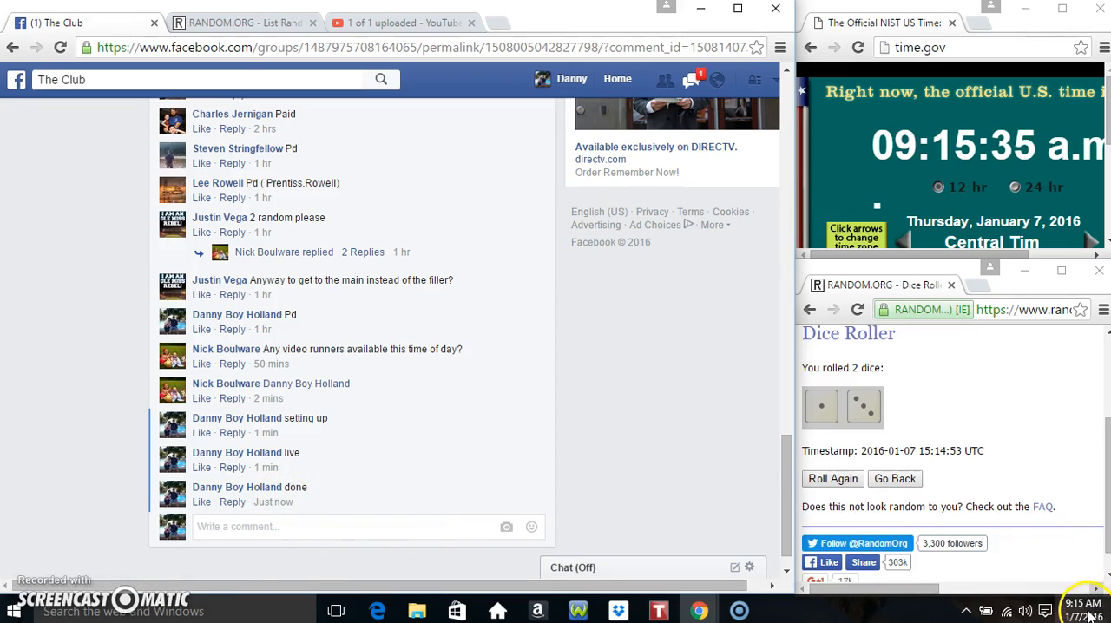
Show the taskbar calendar: 9:15 AM, Thursday, January 7, 2016
left_click(1069, 610)
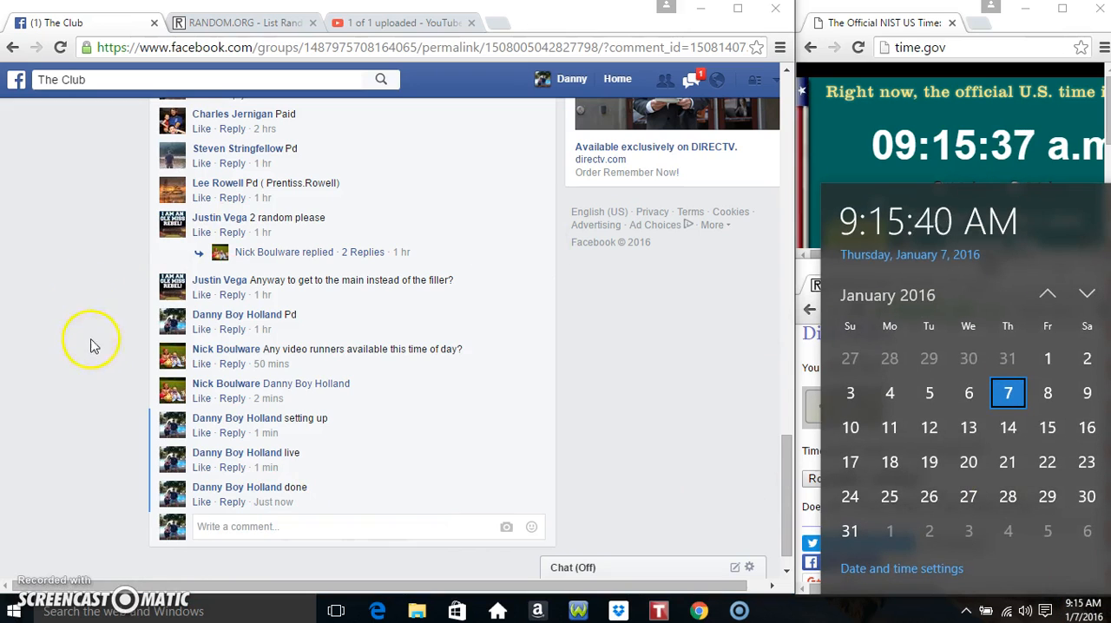